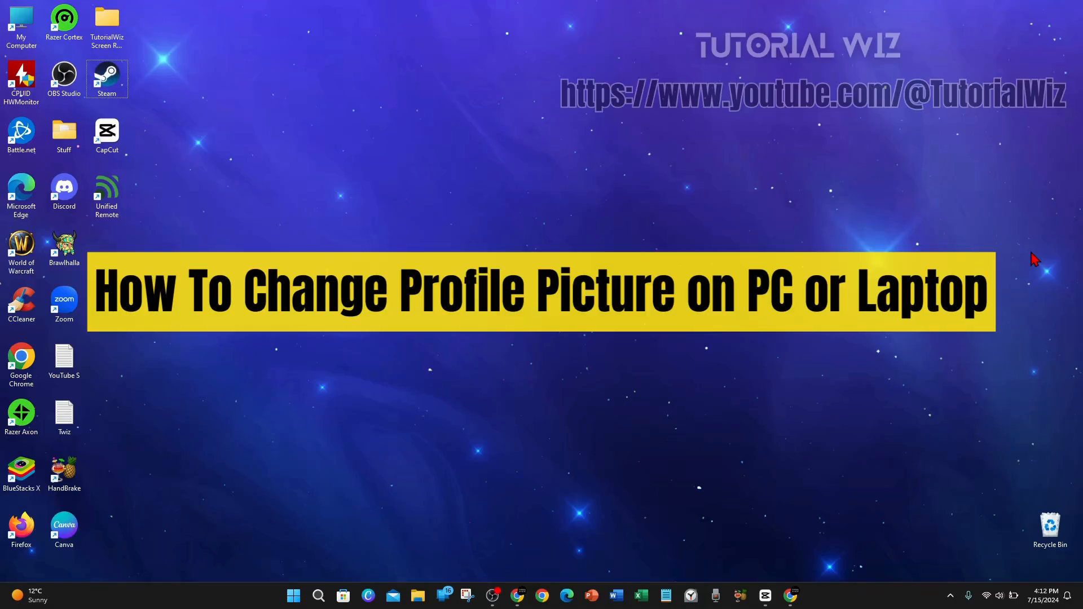
mouse_move(1021, 254)
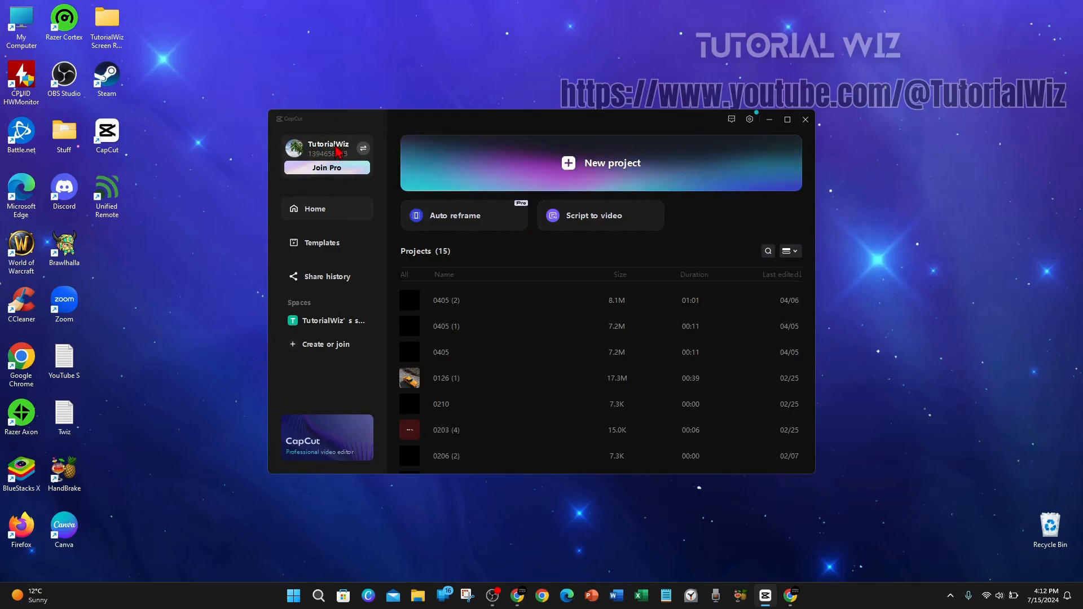
left_click(749, 119)
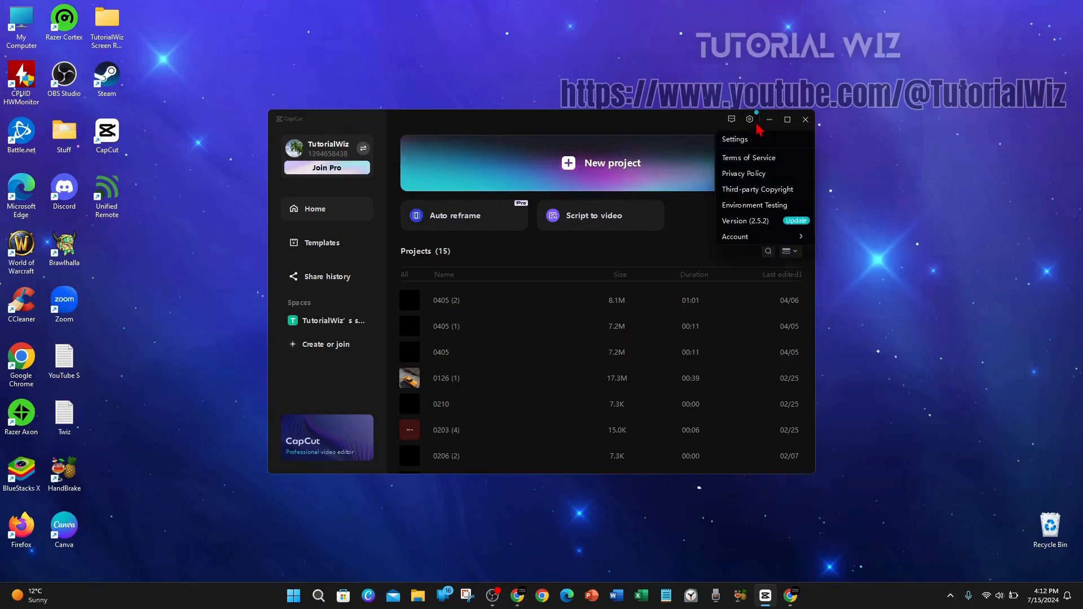
left_click(733, 139)
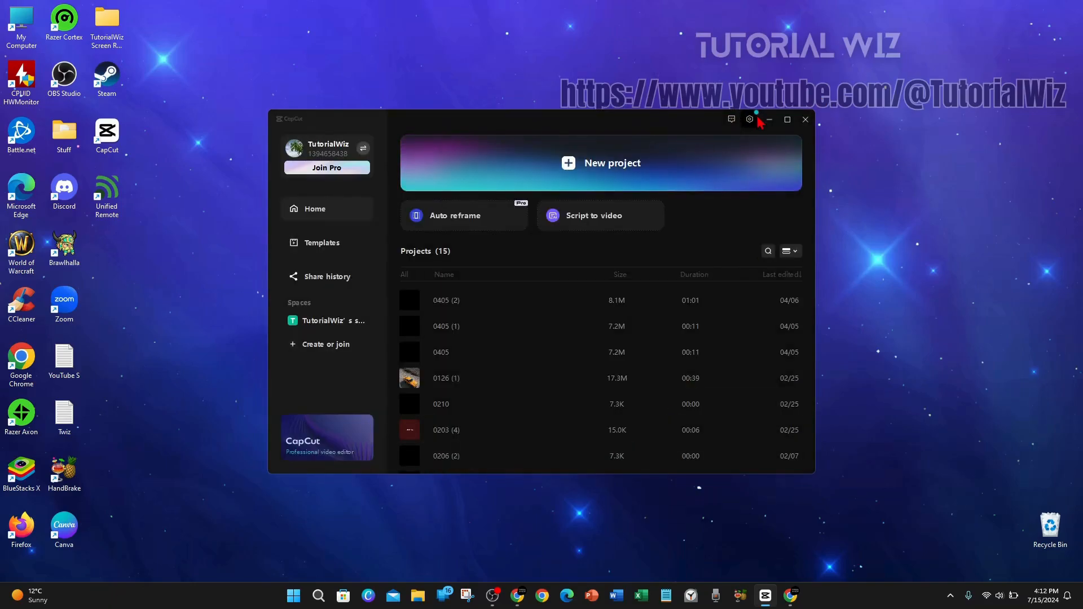
left_click(749, 119)
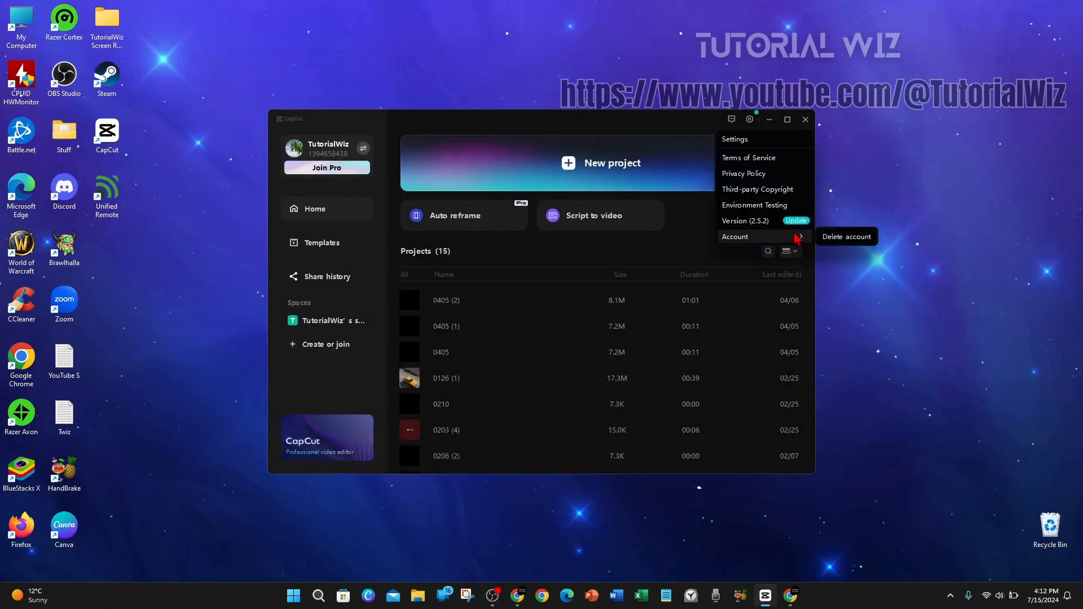
left_click(488, 160)
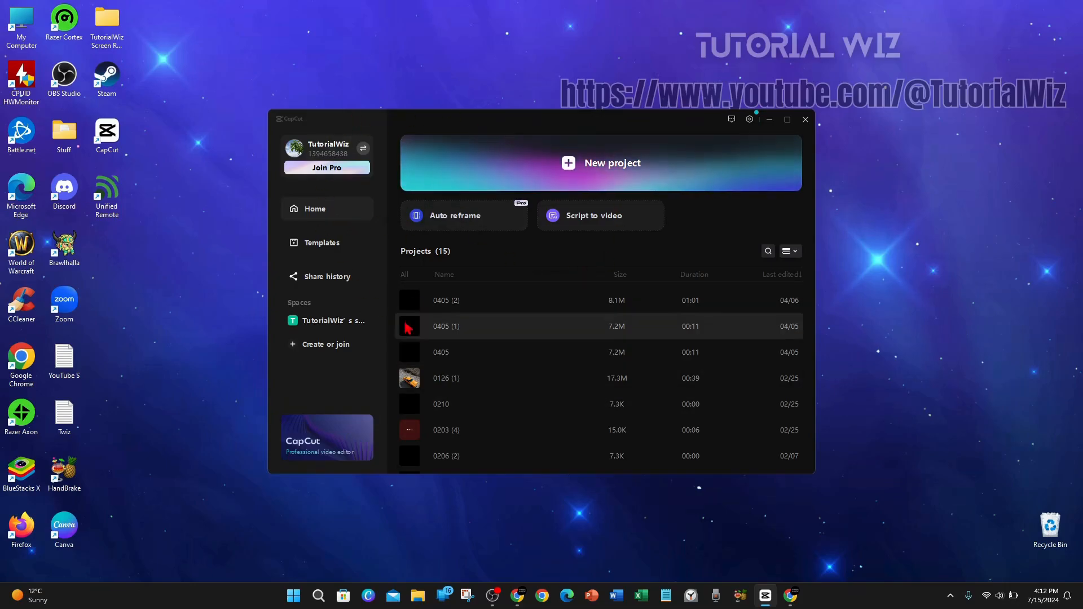
mouse_move(639, 330)
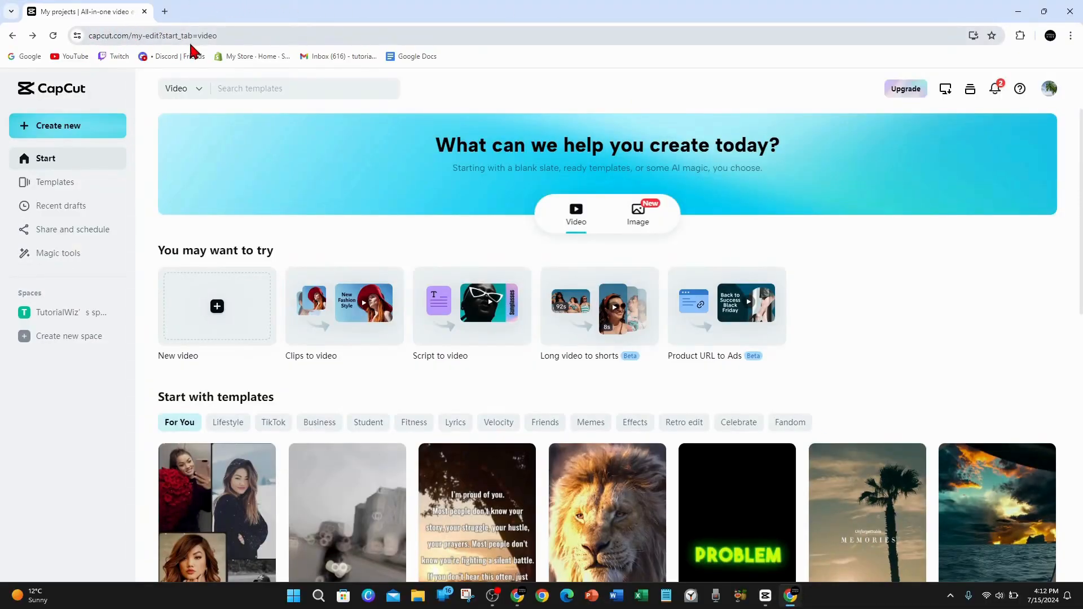
mouse_move(994, 200)
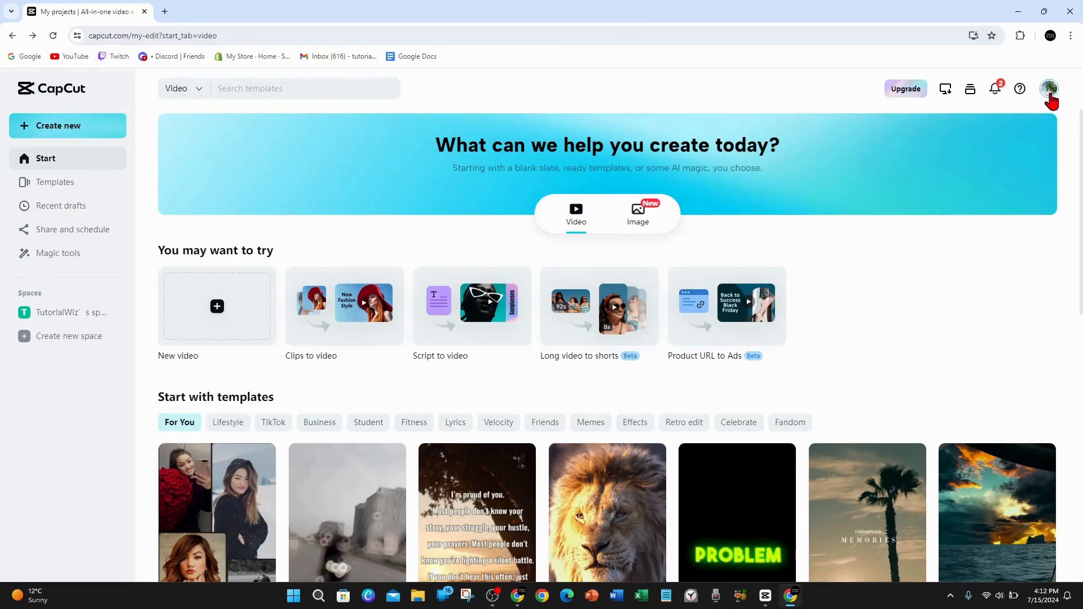
From the avatar menu's profile page, set the yellow striped shadow image as the cover
left_click(1048, 89)
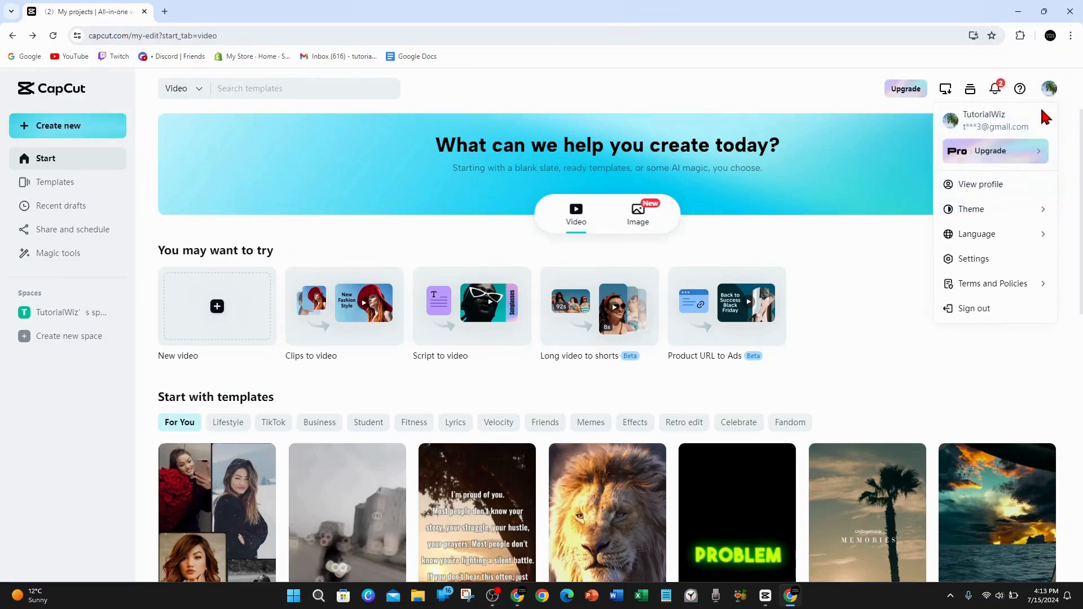
left_click(978, 184)
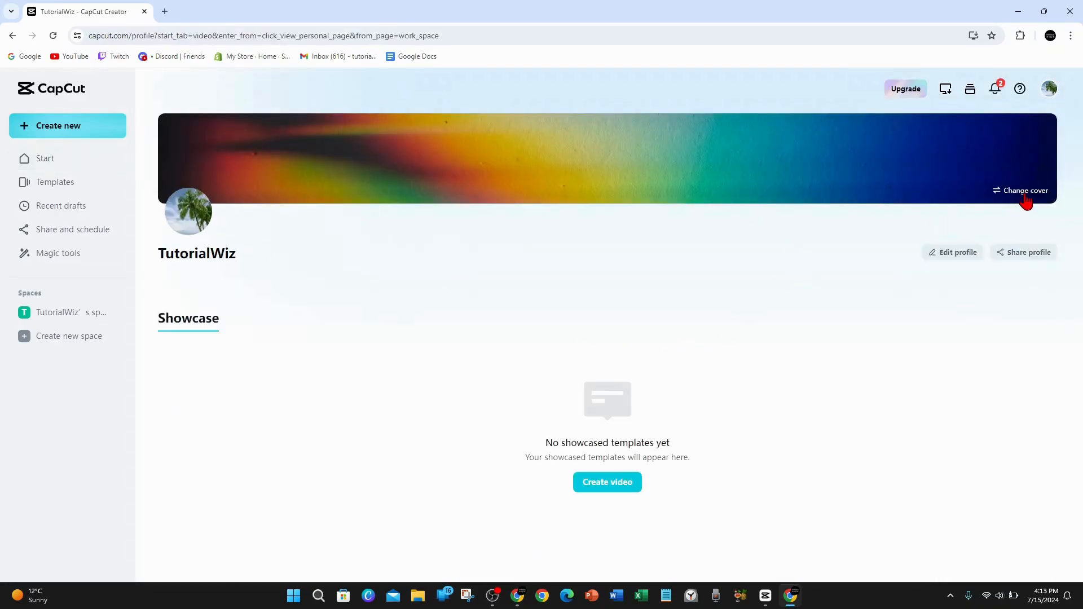
left_click(1024, 191)
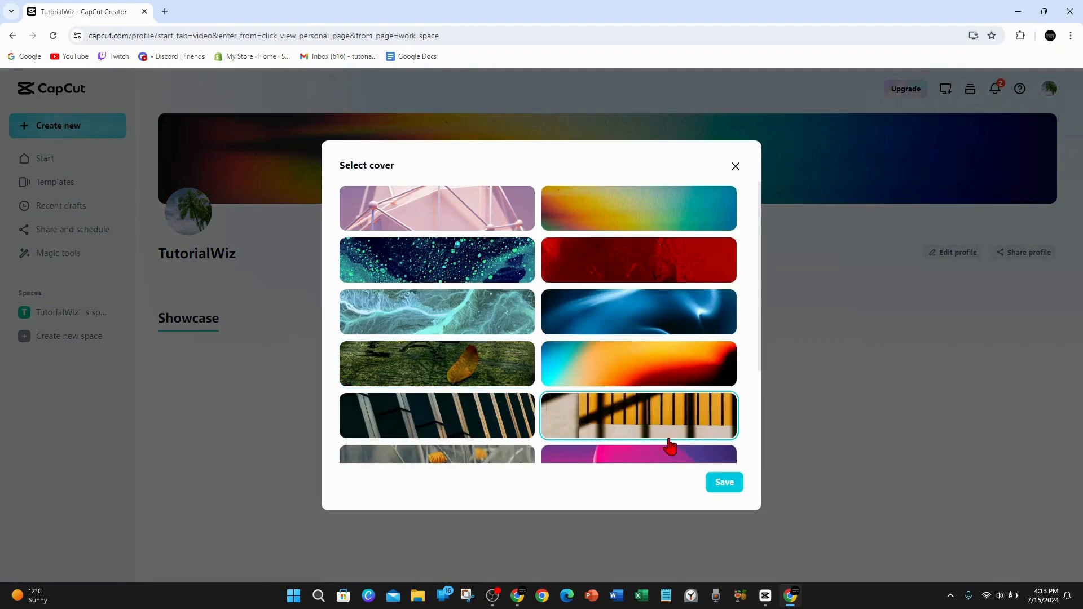
left_click(724, 481)
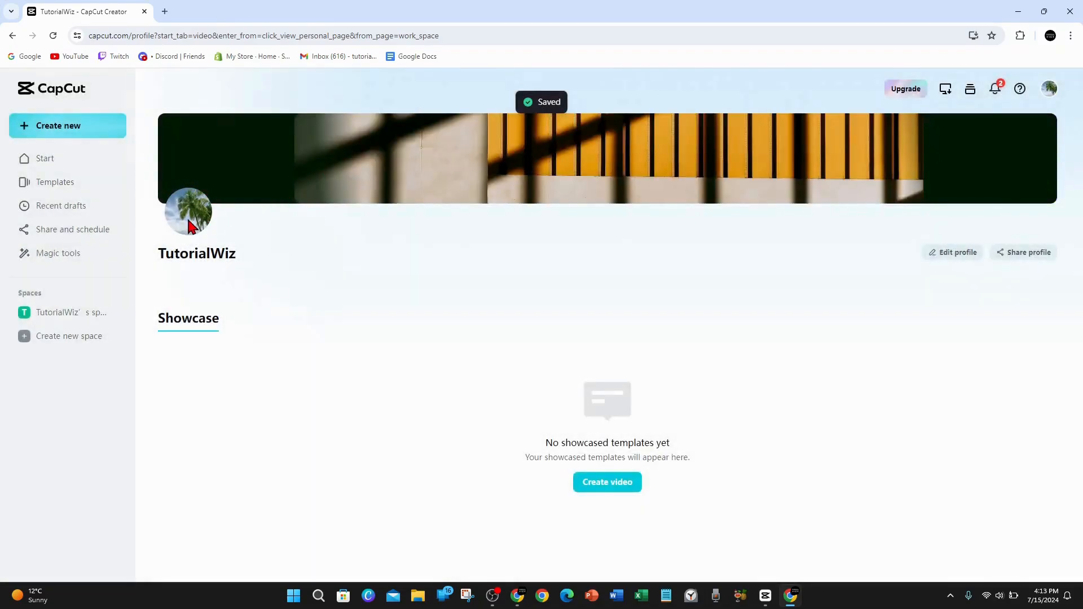
mouse_move(211, 244)
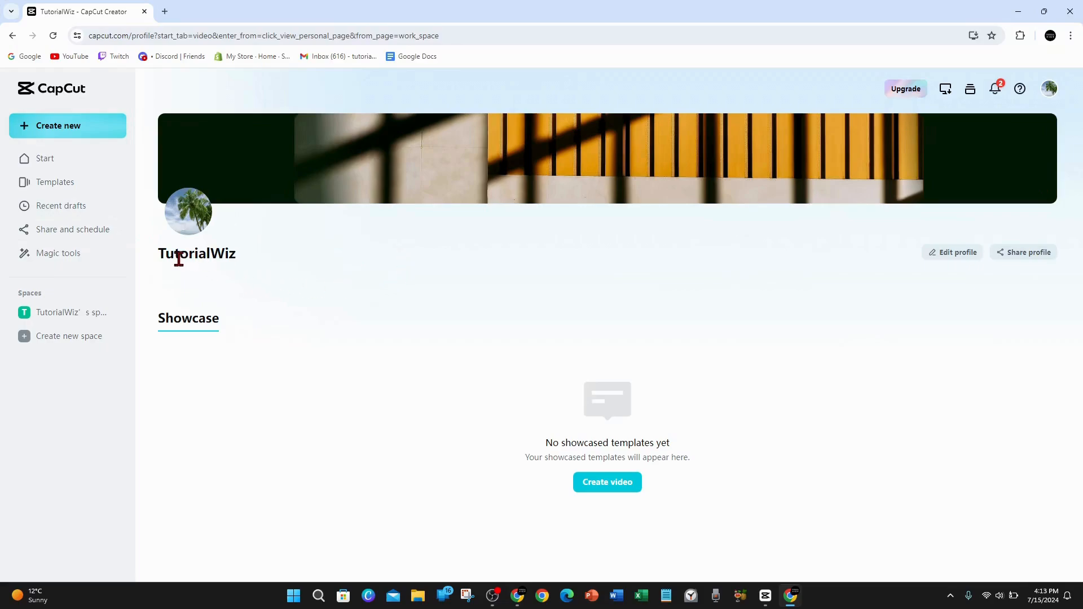
mouse_move(145, 242)
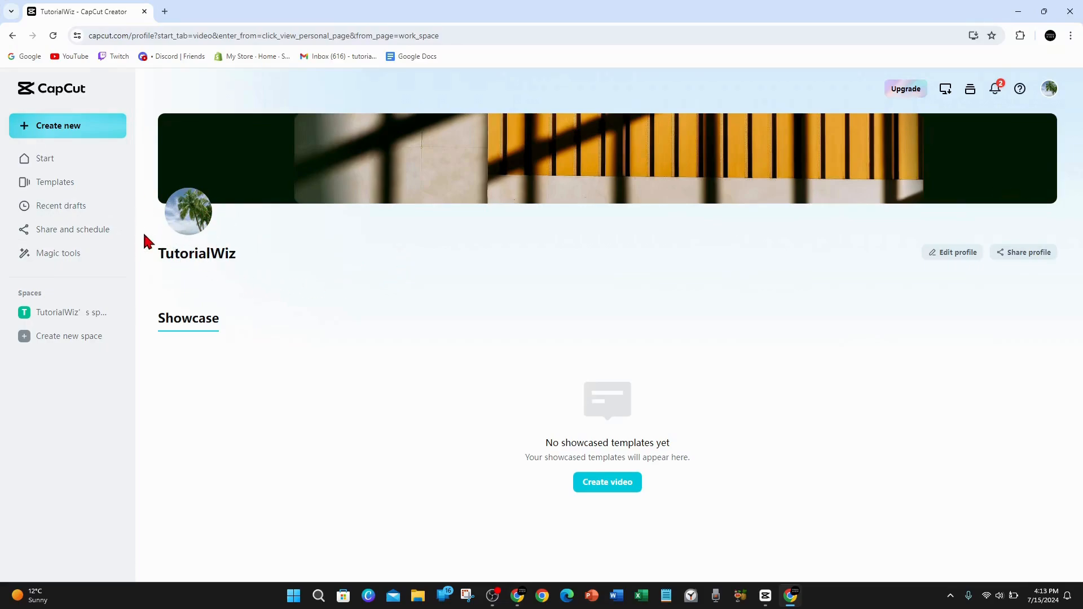
mouse_move(191, 191)
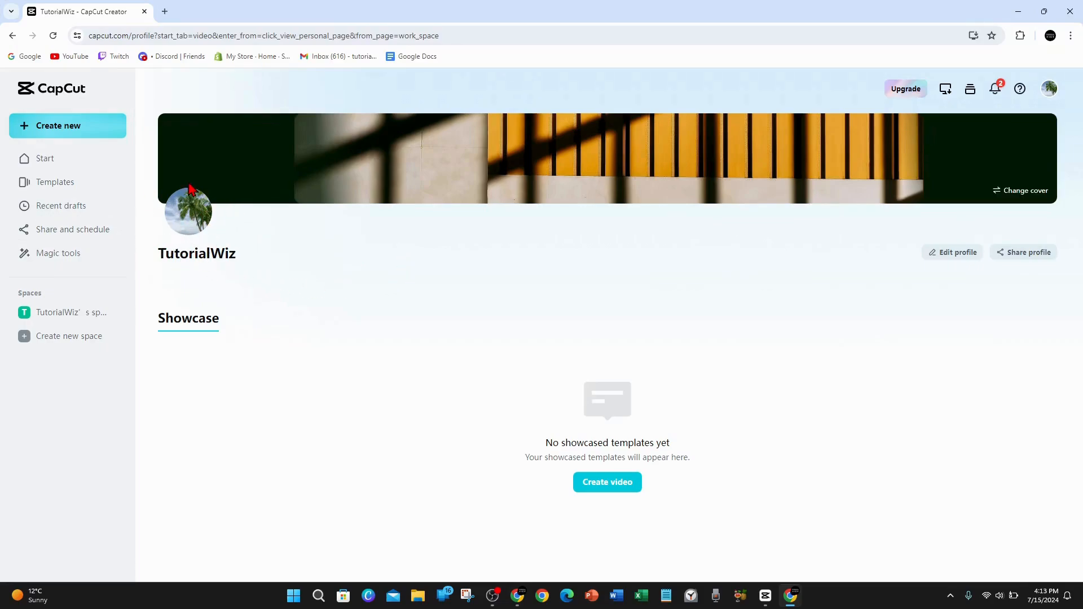
mouse_move(296, 258)
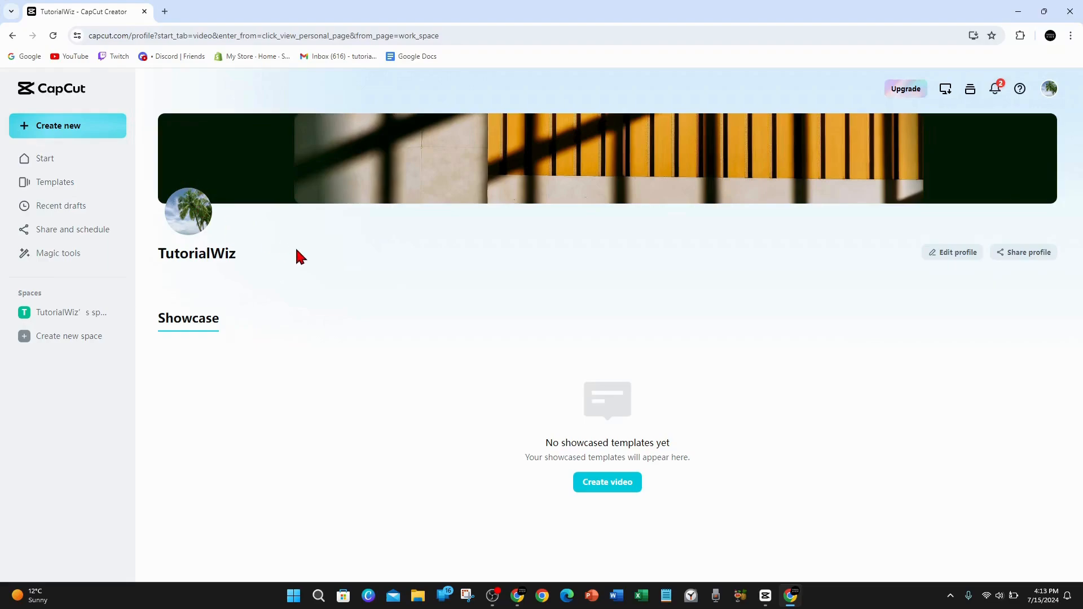
mouse_move(201, 242)
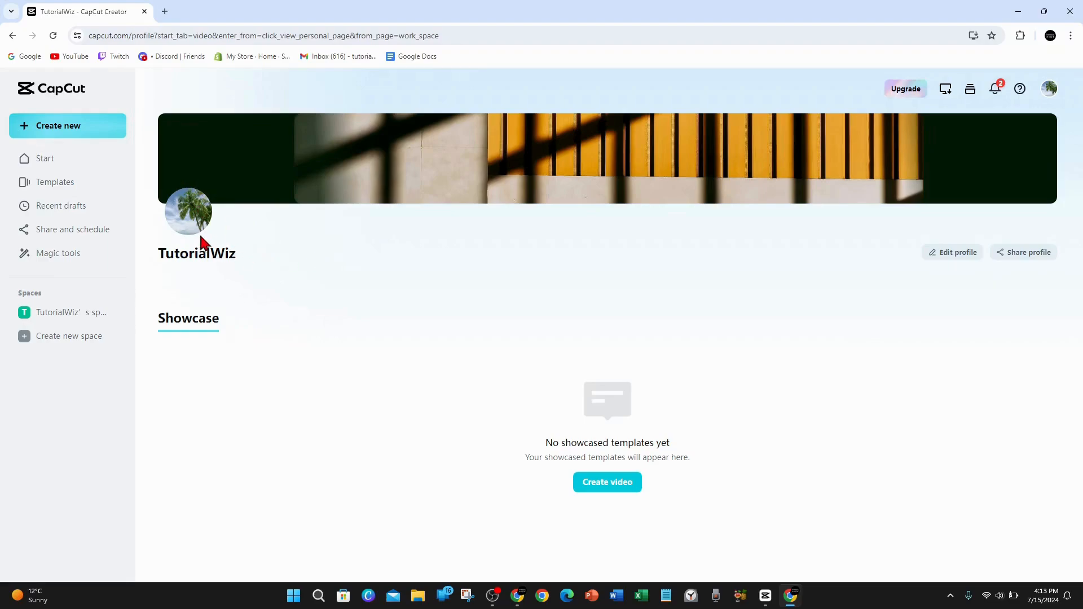
mouse_move(195, 241)
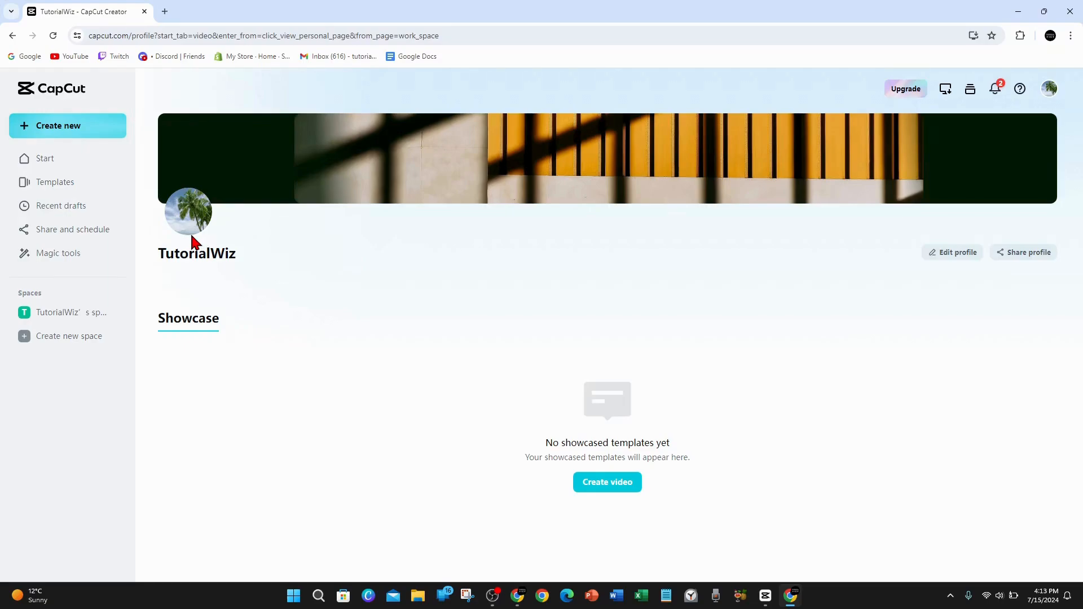
mouse_move(430, 249)
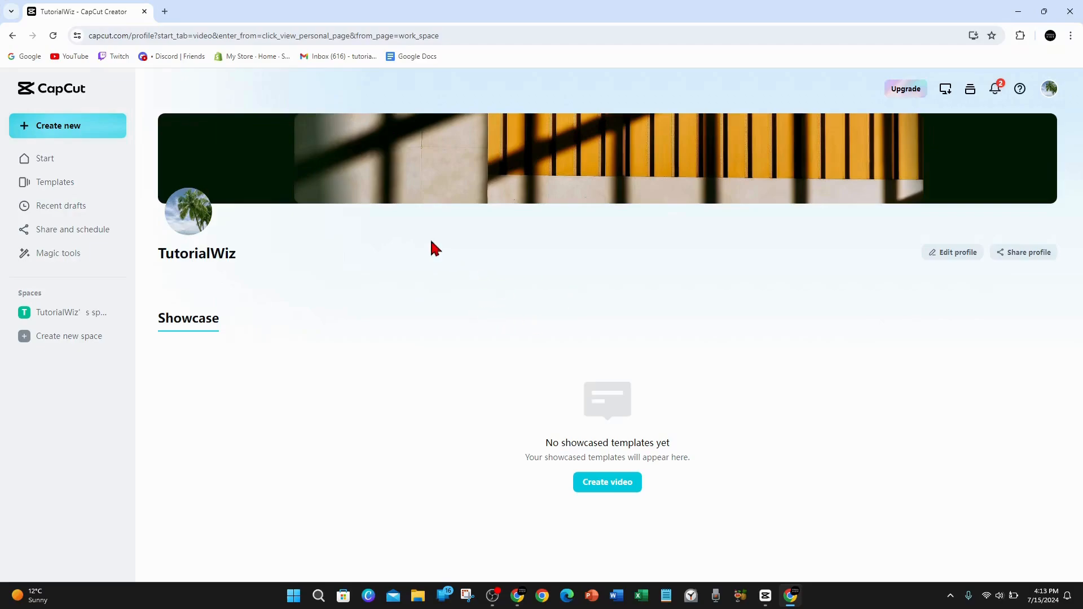